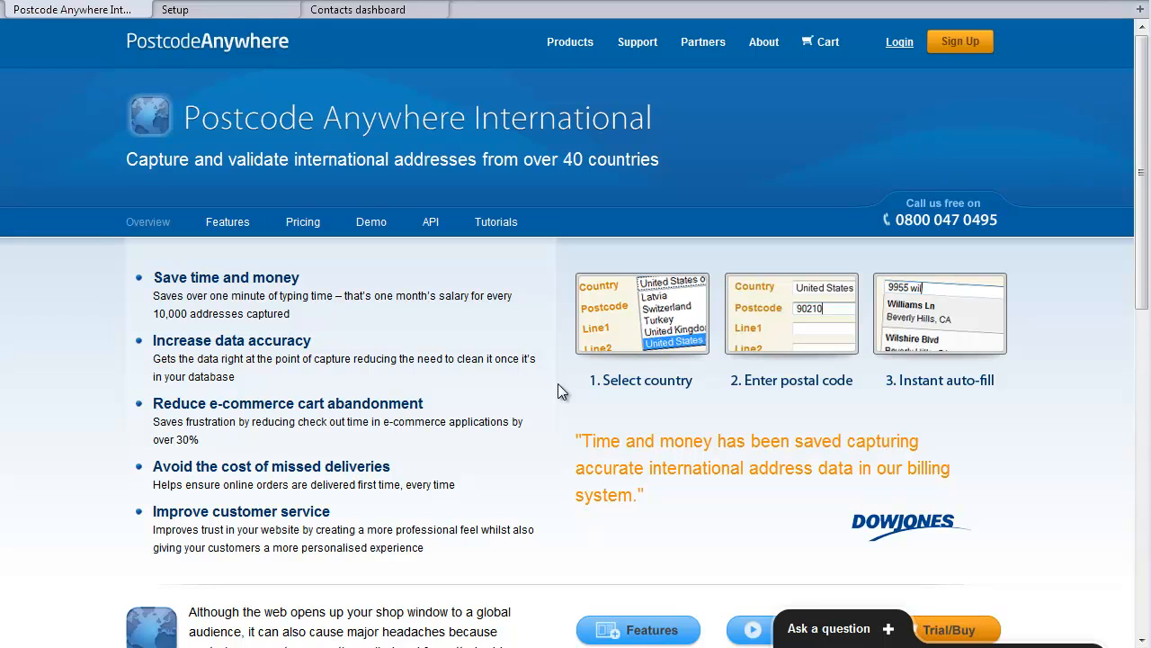
# - Review the admin and website licence key fields in the Postcode lookup integration settings
pyautogui.click(174, 10)
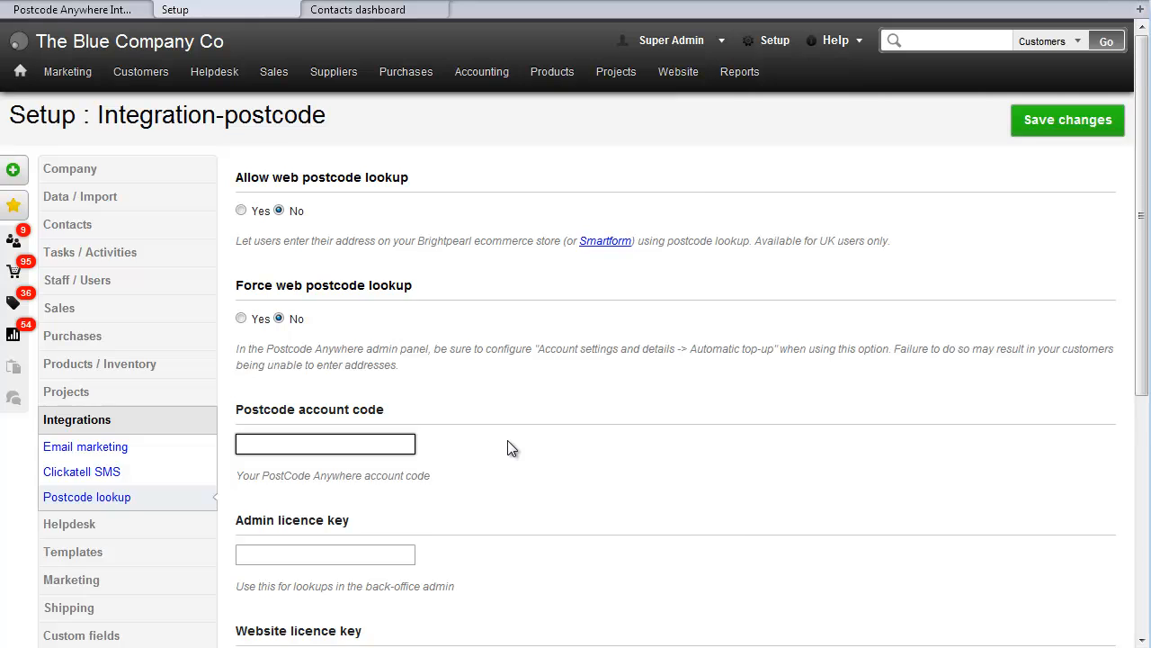
pyautogui.scroll(-3)
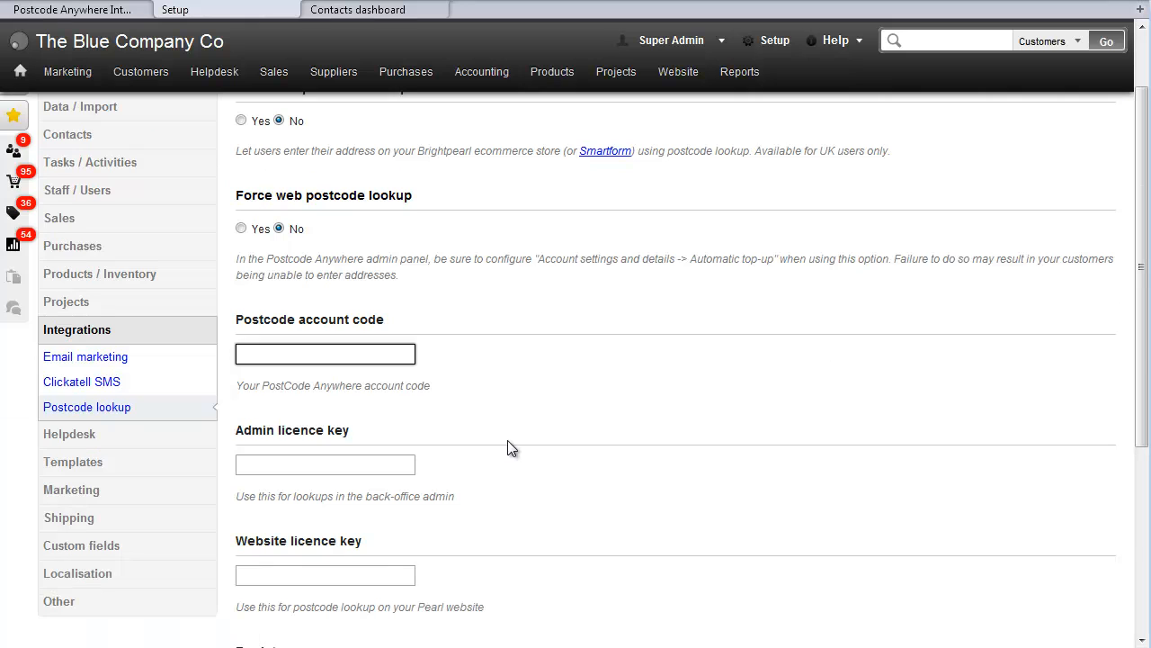
pyautogui.click(325, 464)
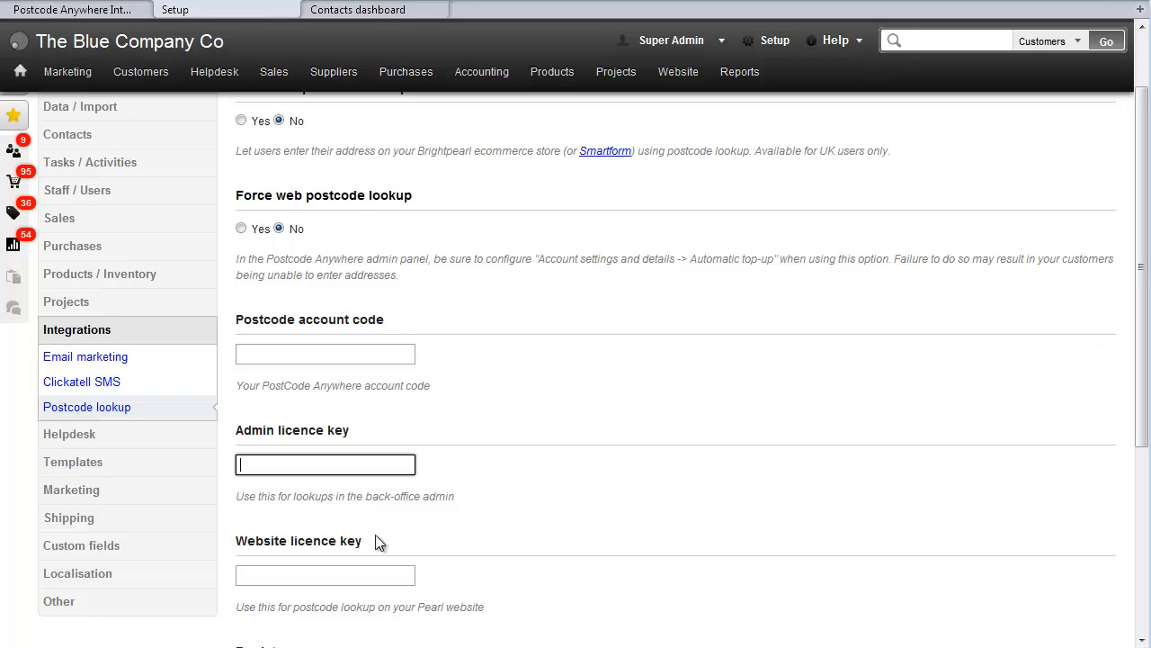
pyautogui.click(325, 575)
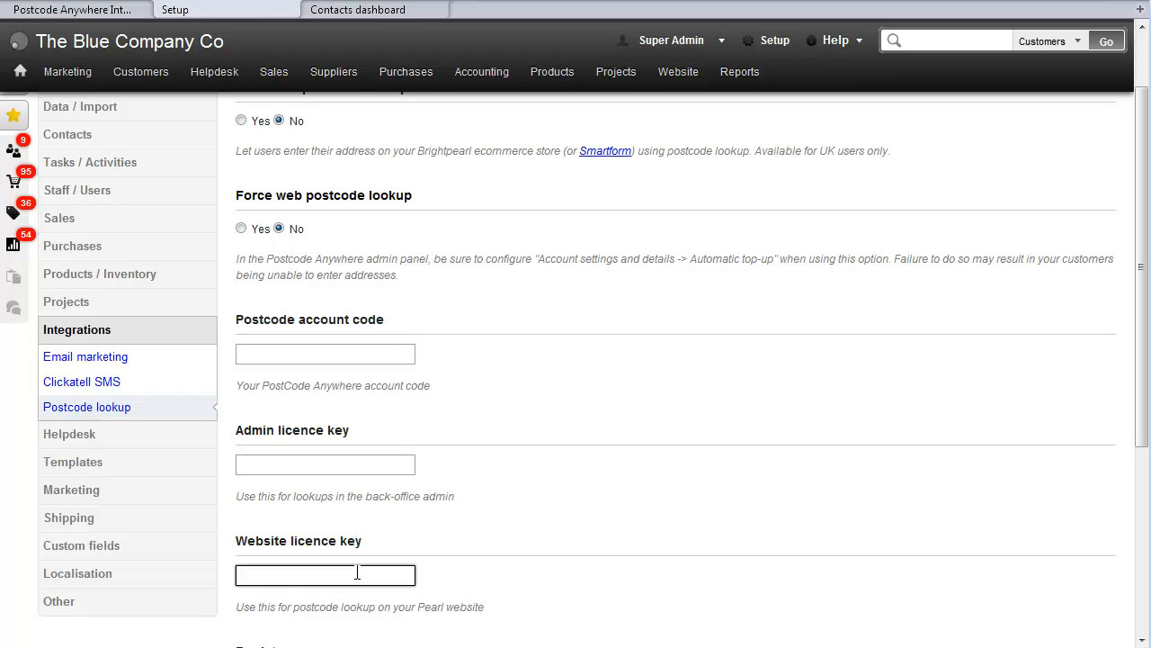
# - From the Contacts dashboard, start a new customer via Customers > New Customer
pyautogui.click(357, 10)
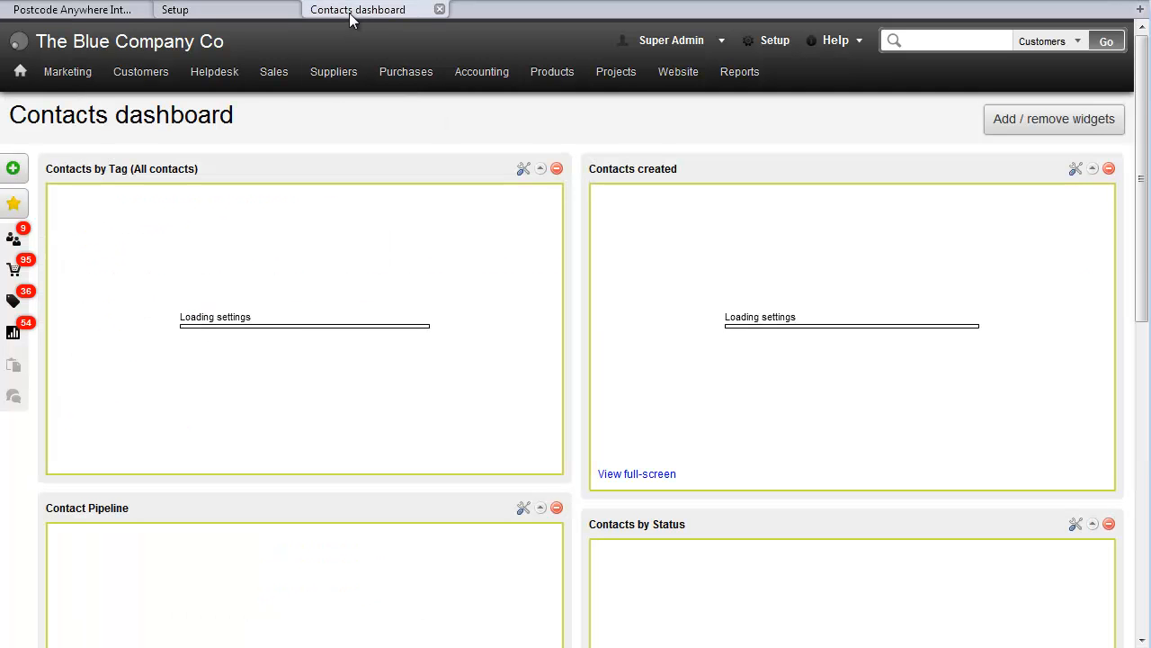
pyautogui.click(141, 71)
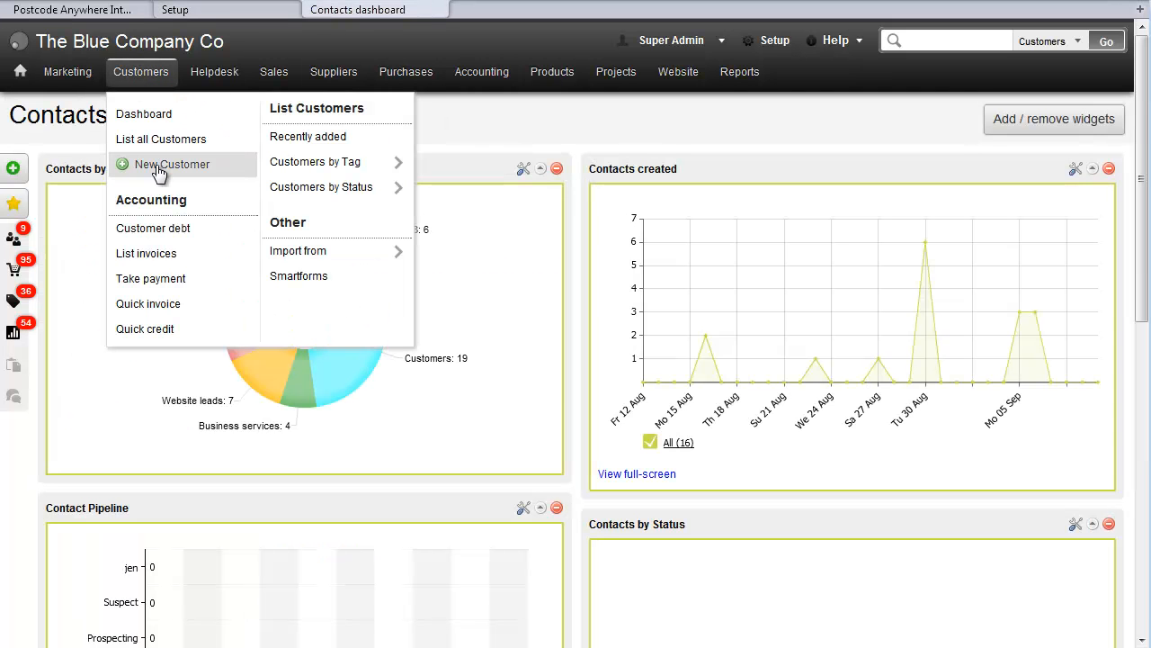
pyautogui.click(171, 163)
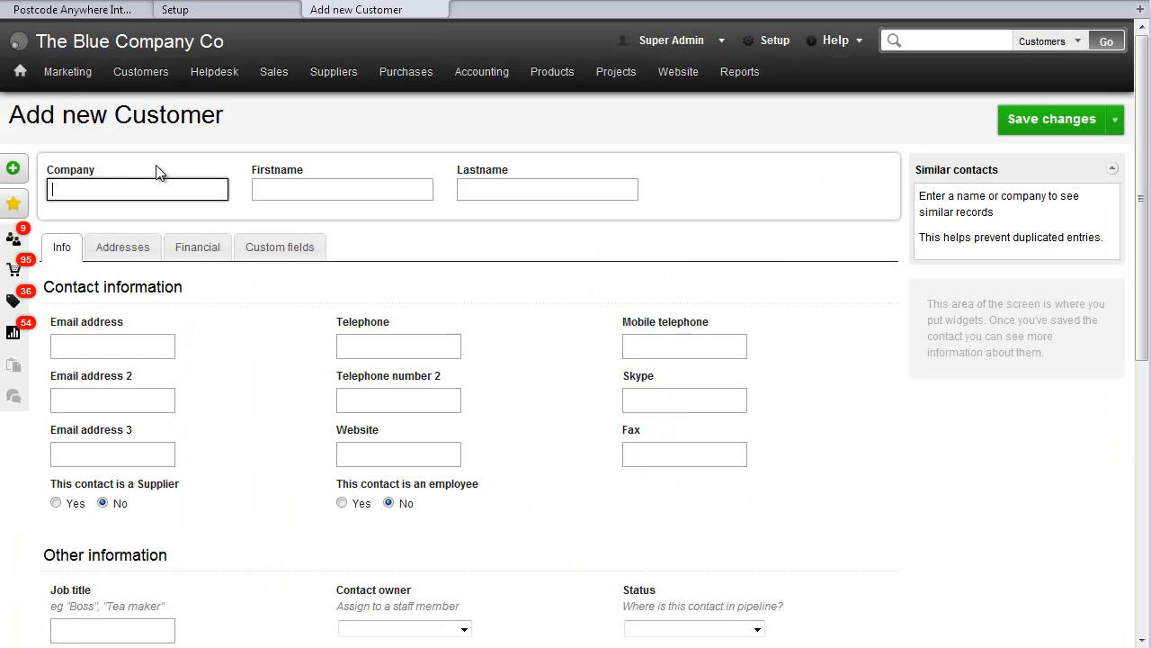
pyautogui.click(122, 247)
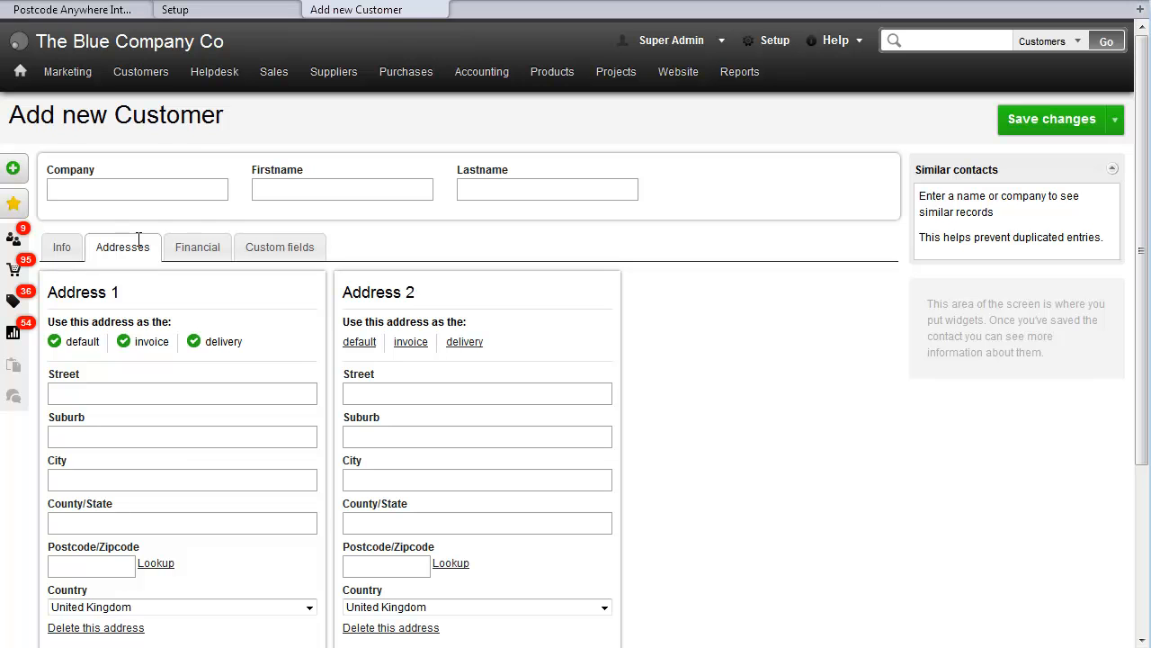
pyautogui.moveTo(155, 563)
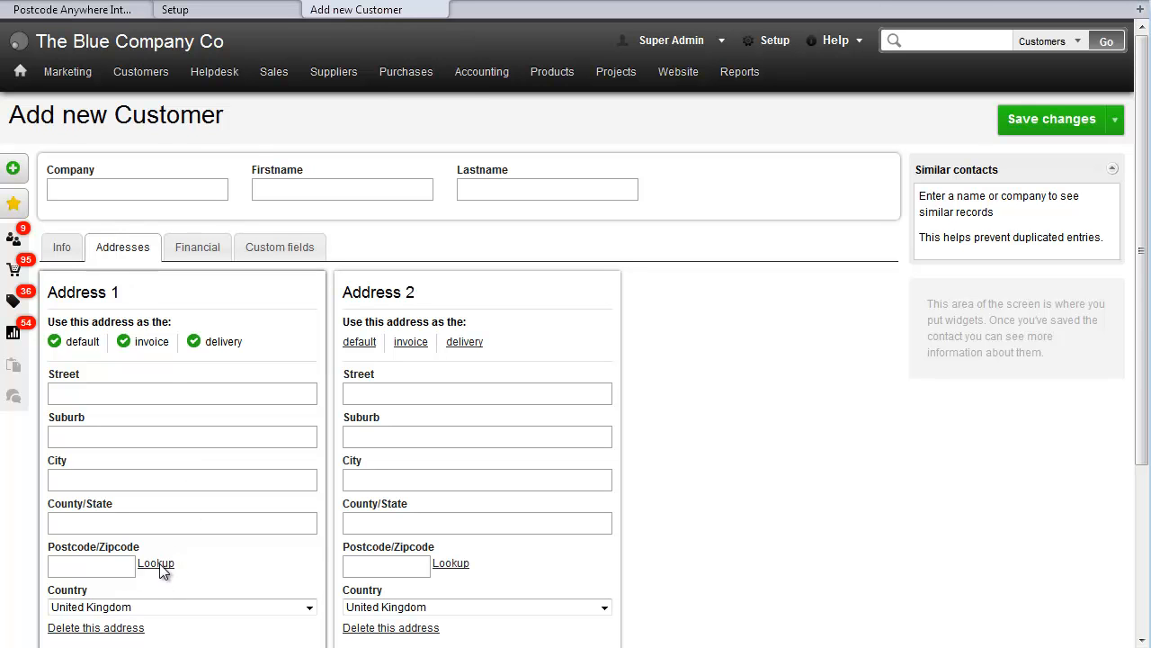
pyautogui.click(156, 562)
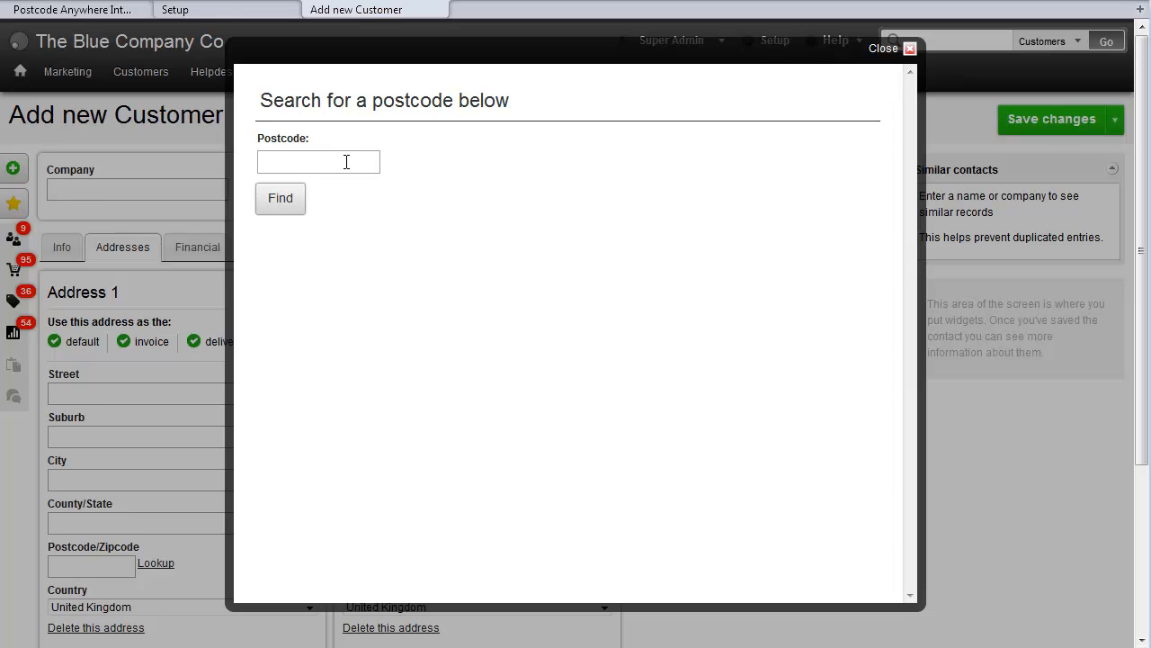
pyautogui.write('S10 1UQ')
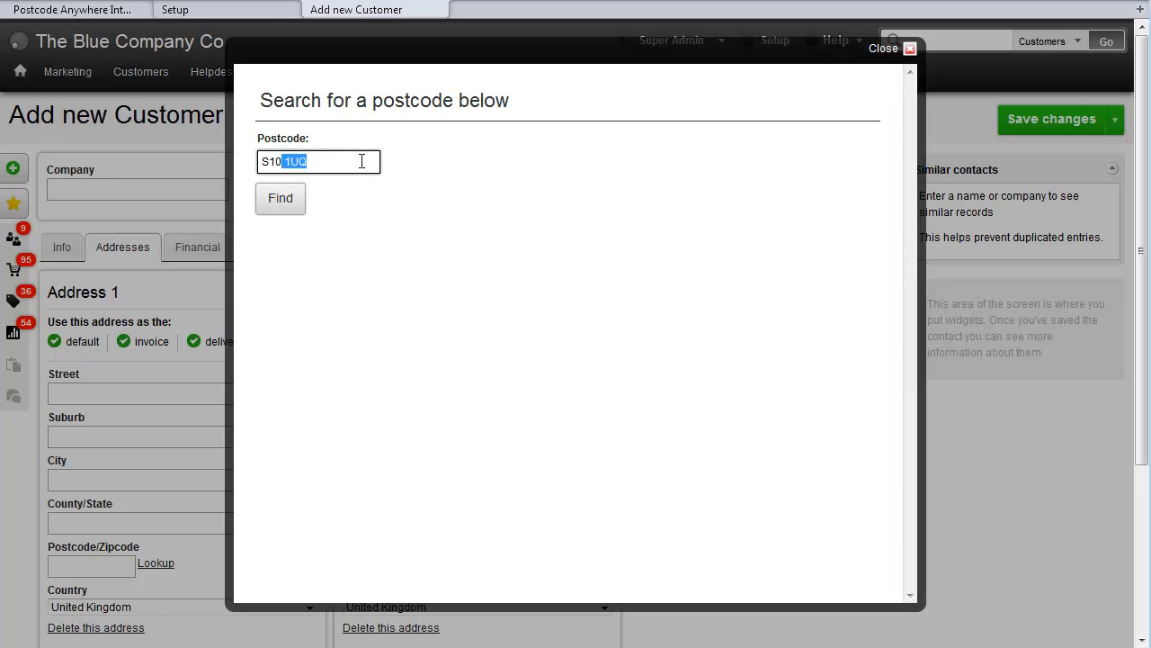
pyautogui.click(279, 197)
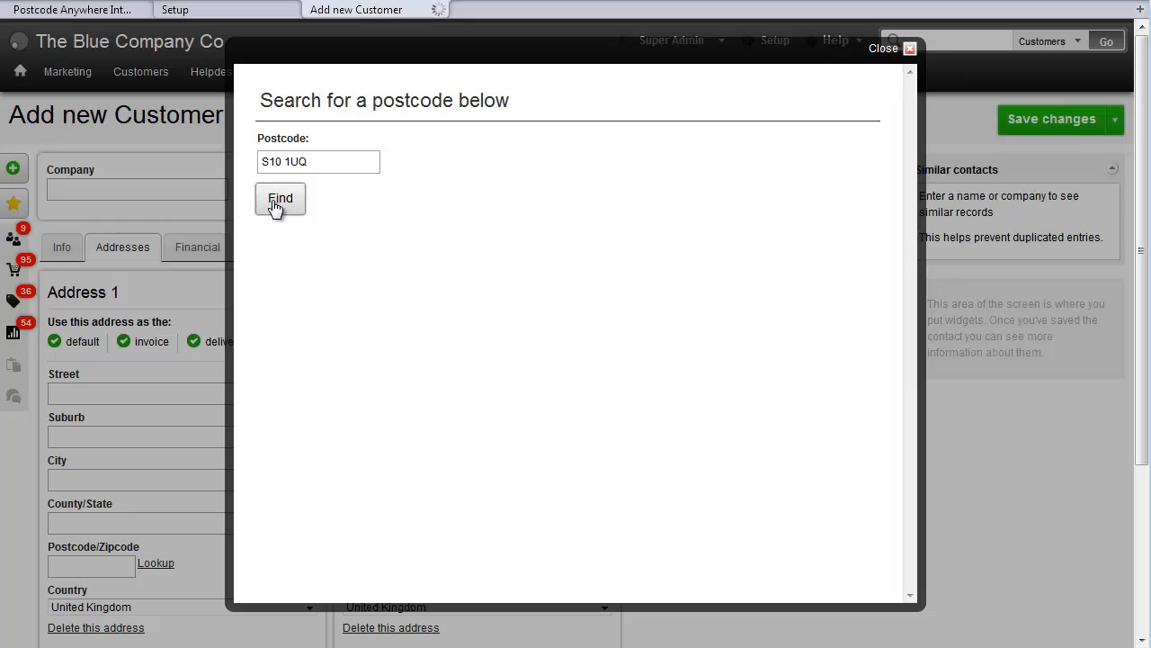
pyautogui.click(280, 198)
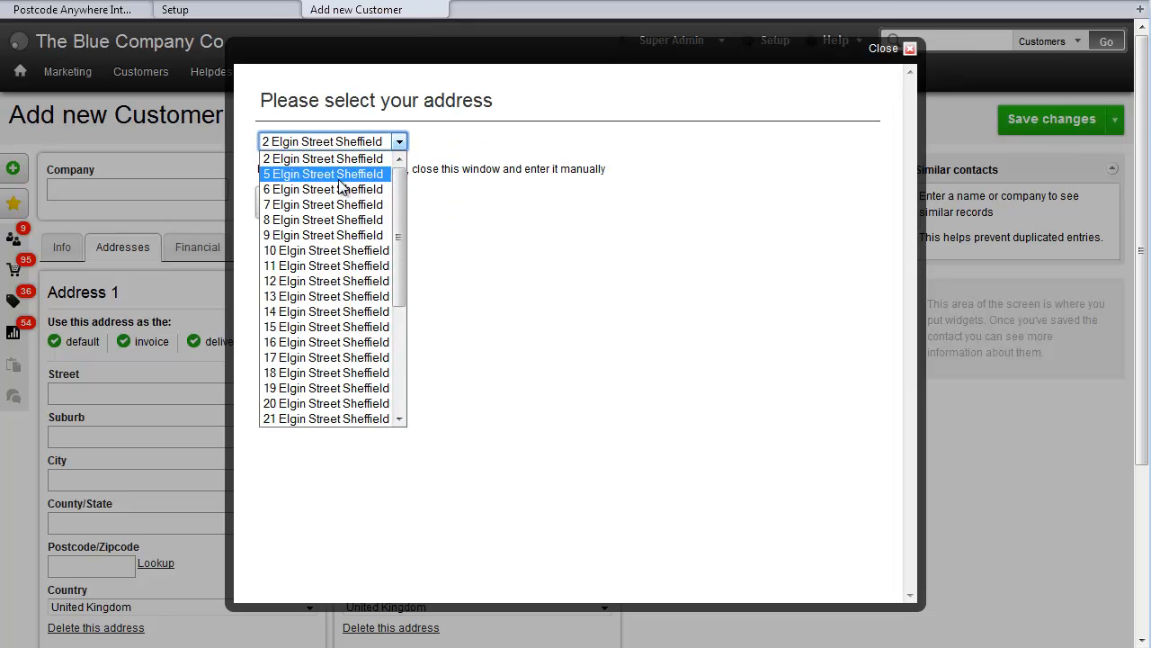
pyautogui.click(327, 342)
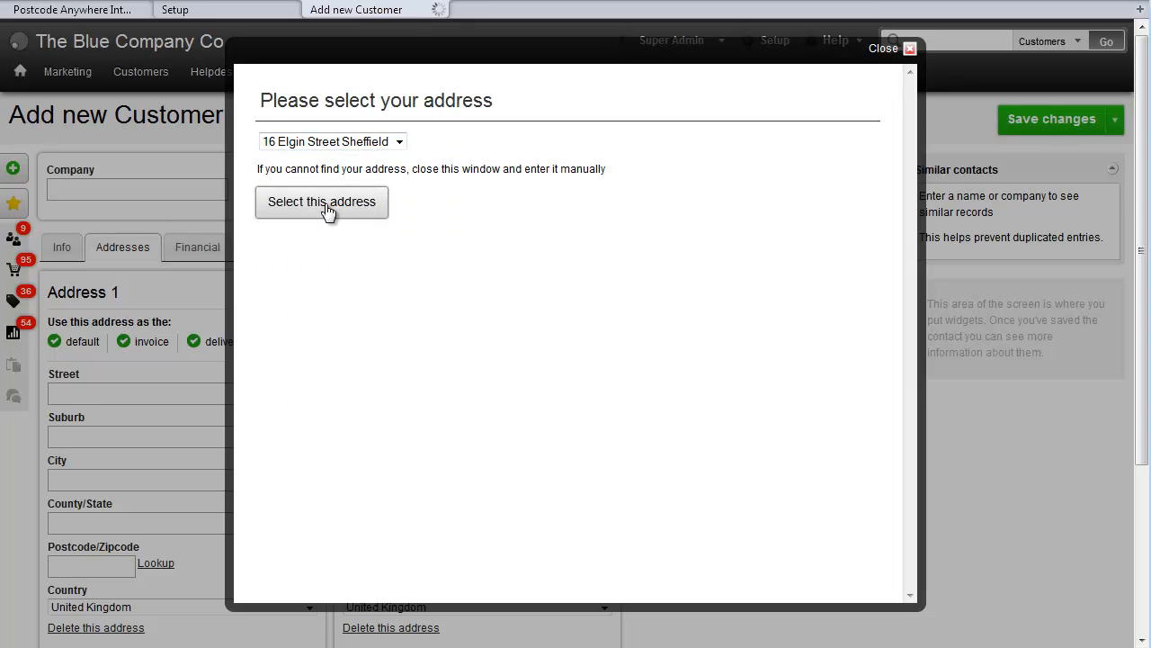
pyautogui.click(321, 202)
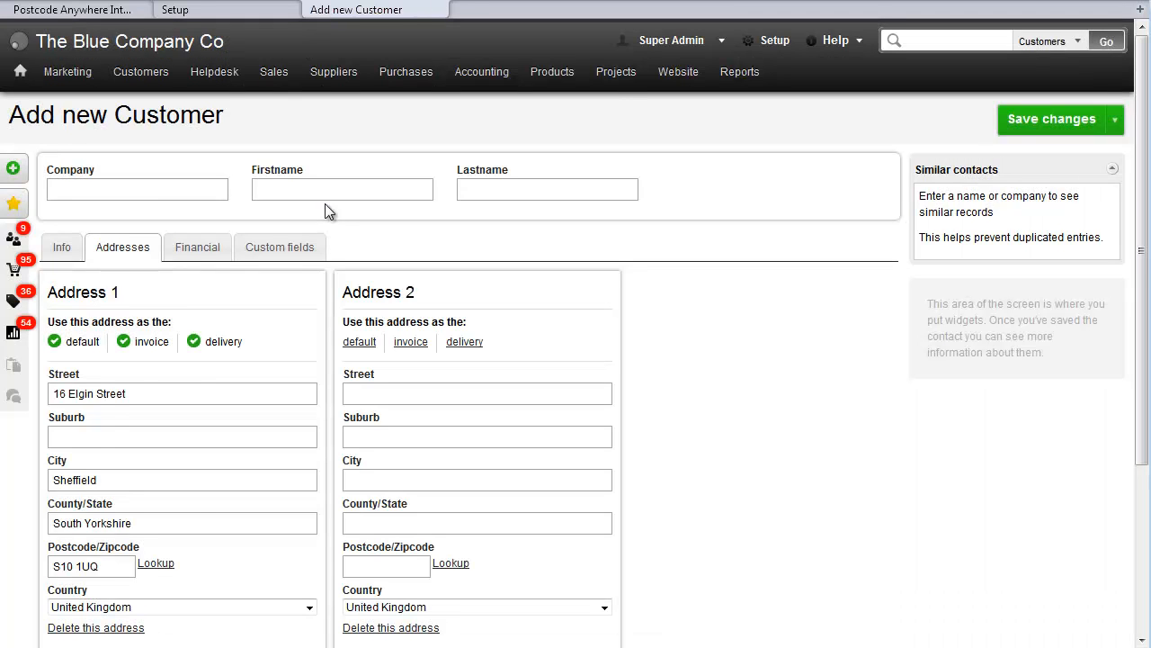
pyautogui.moveTo(110, 553)
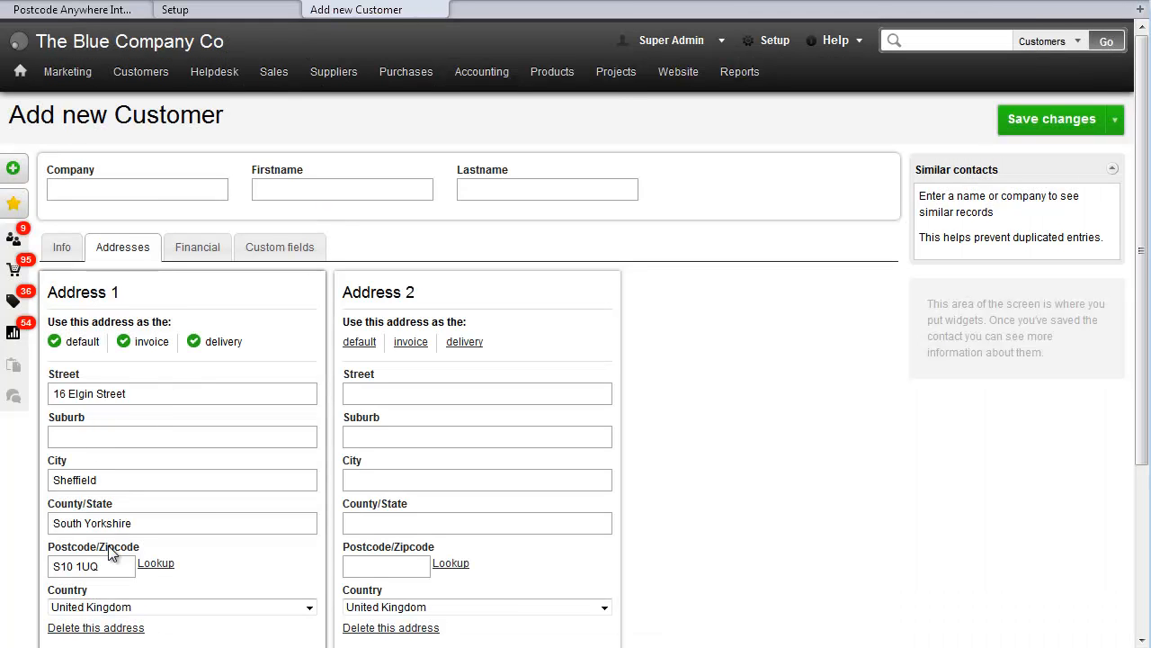
# - Name the customer 'Demo Customer' and use Save & order to start a sales order
pyautogui.write('Demo')
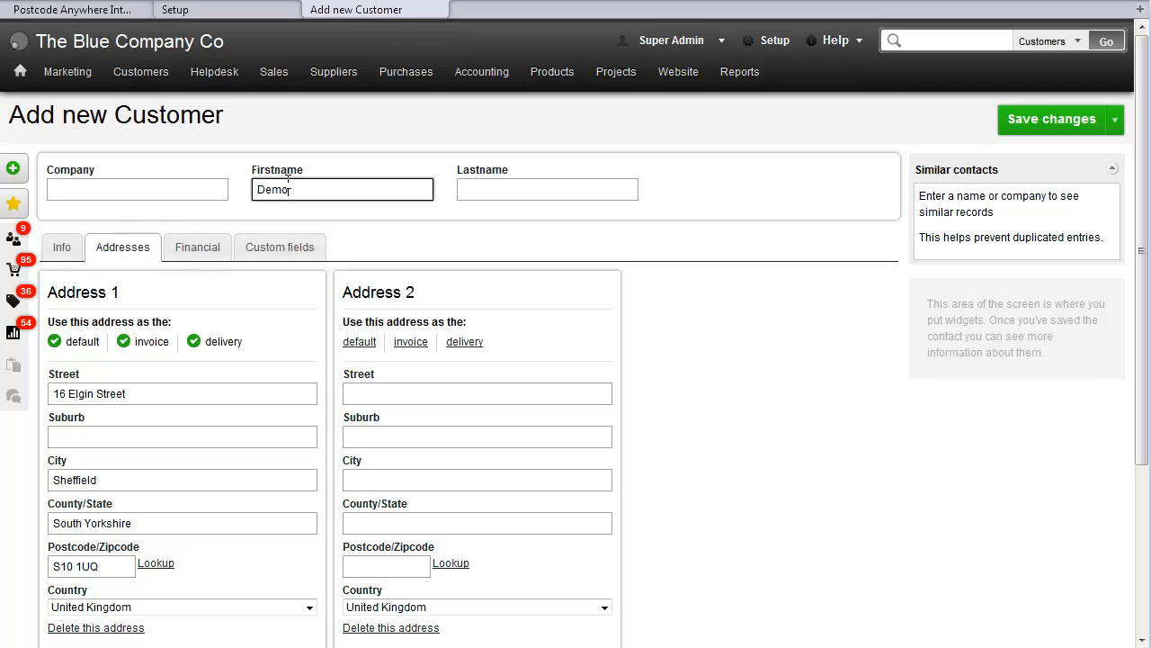
pyautogui.write('Customer')
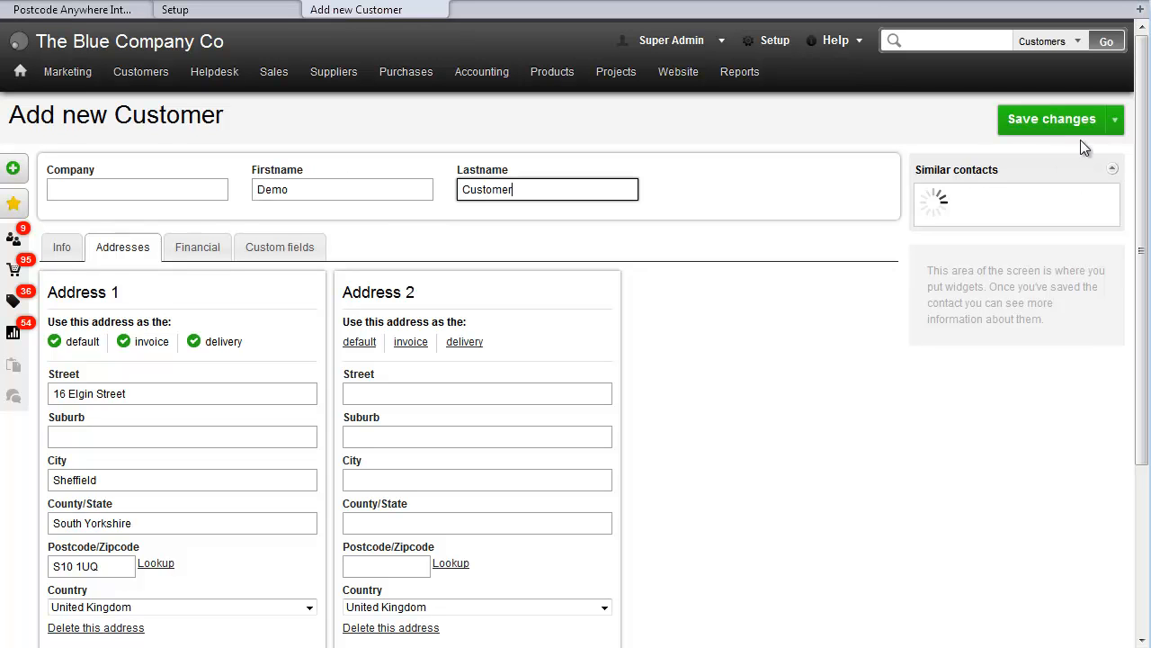
pyautogui.click(1115, 119)
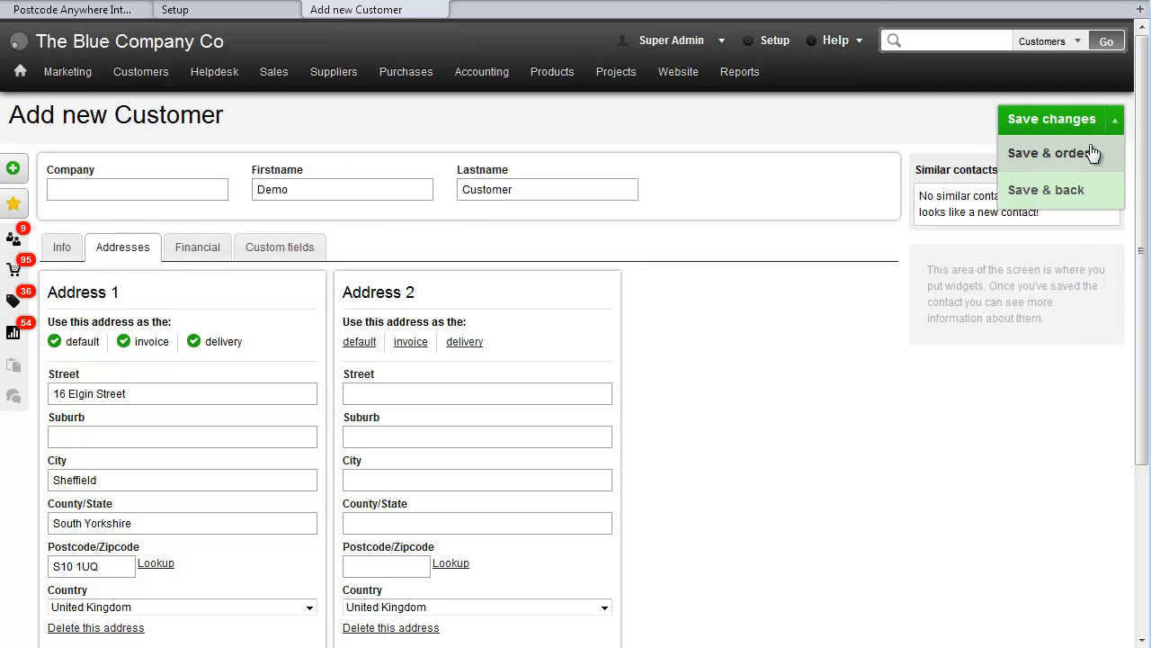
pyautogui.click(1048, 152)
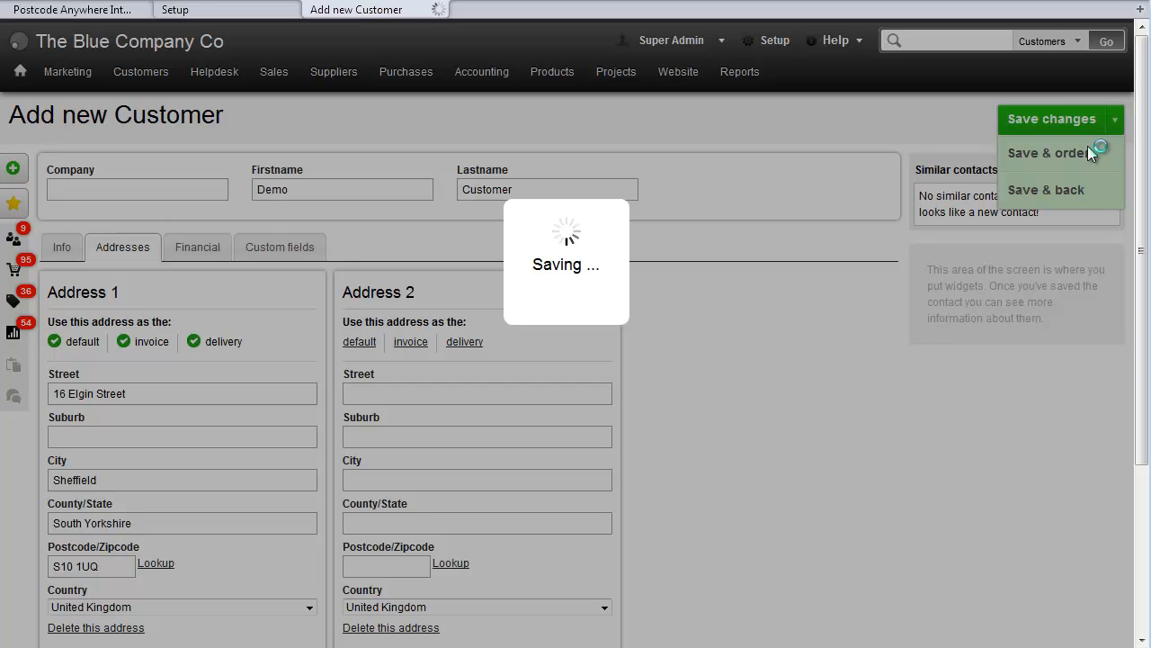
pyautogui.click(1047, 152)
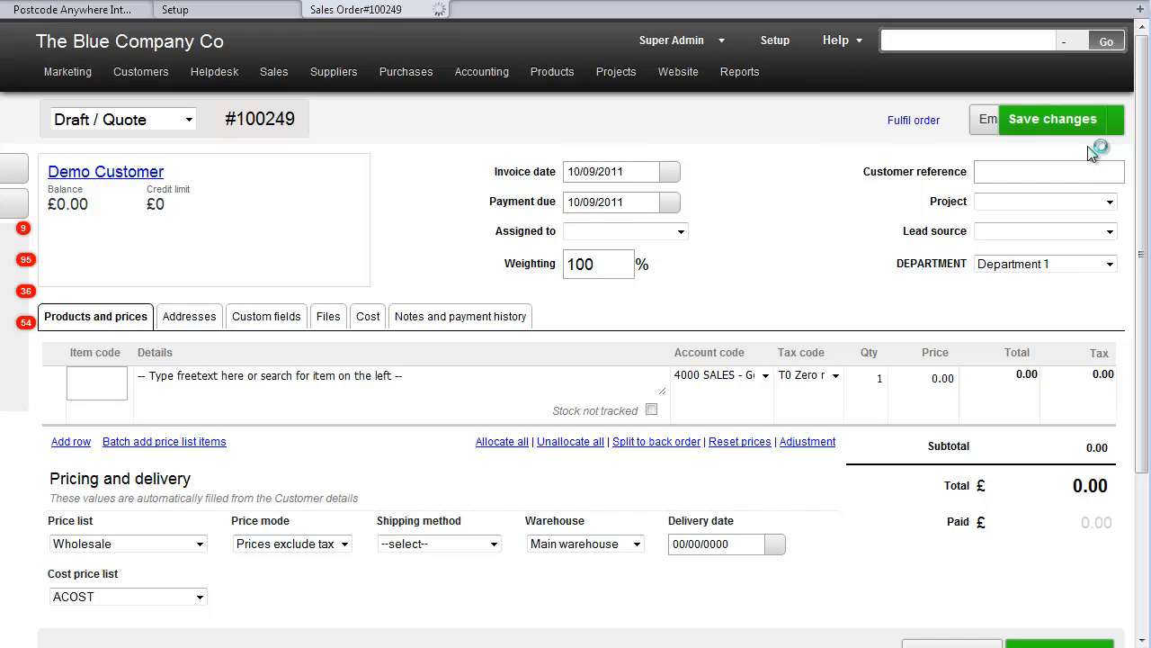
pyautogui.click(185, 316)
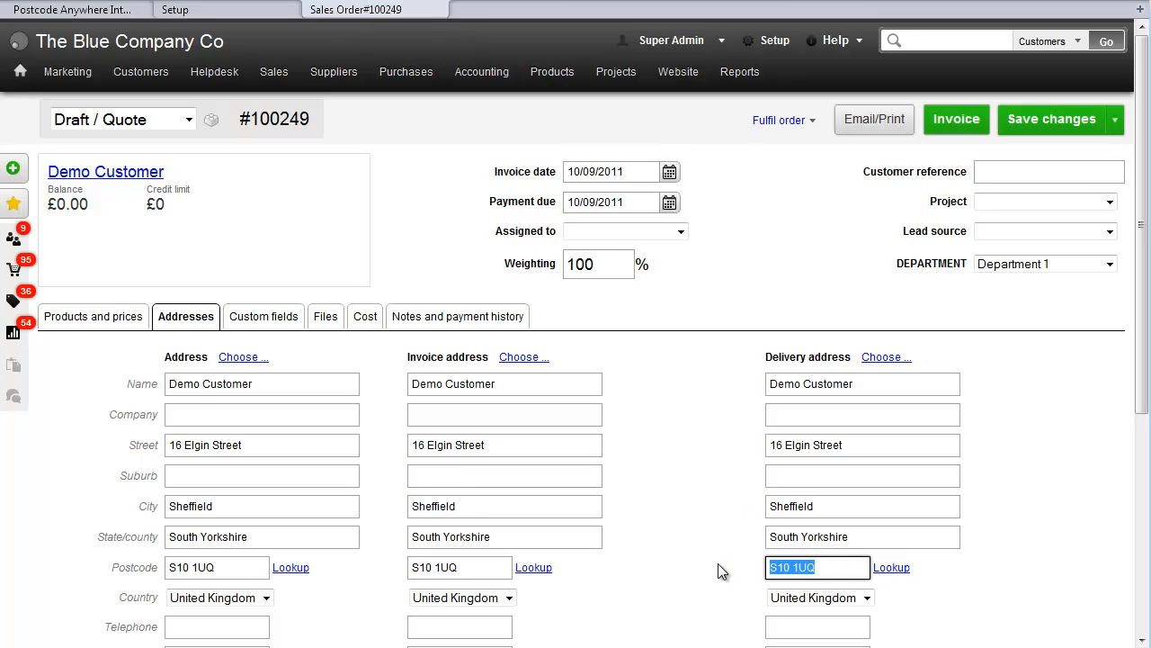
pyautogui.write('BS1 1UQ')
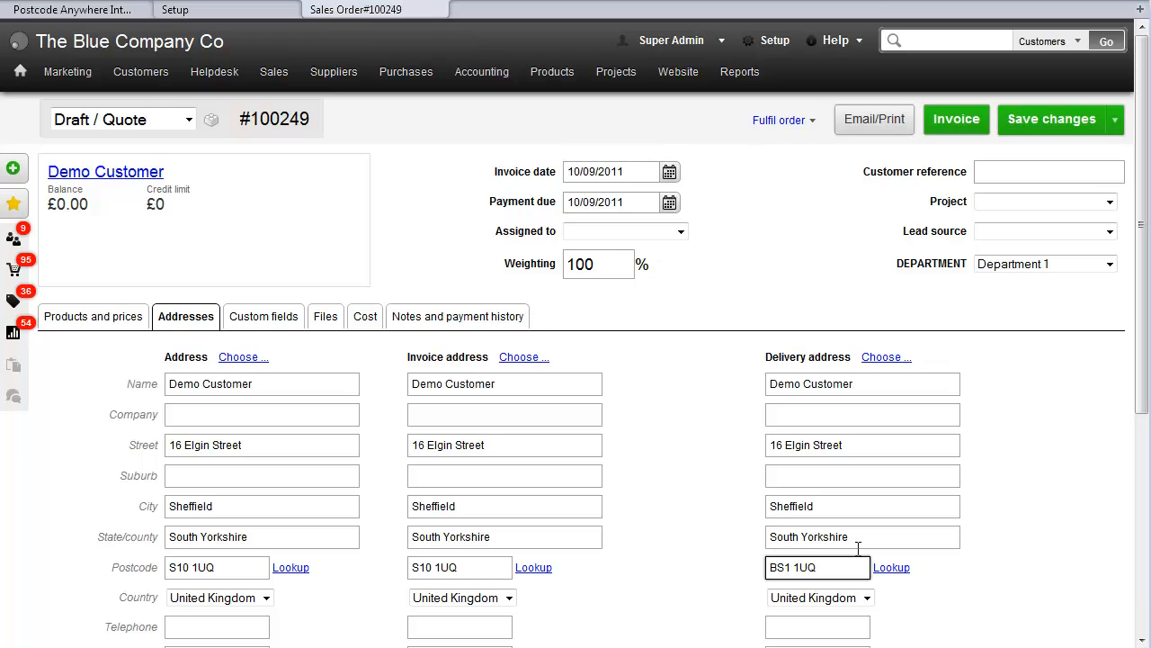
pyautogui.click(892, 567)
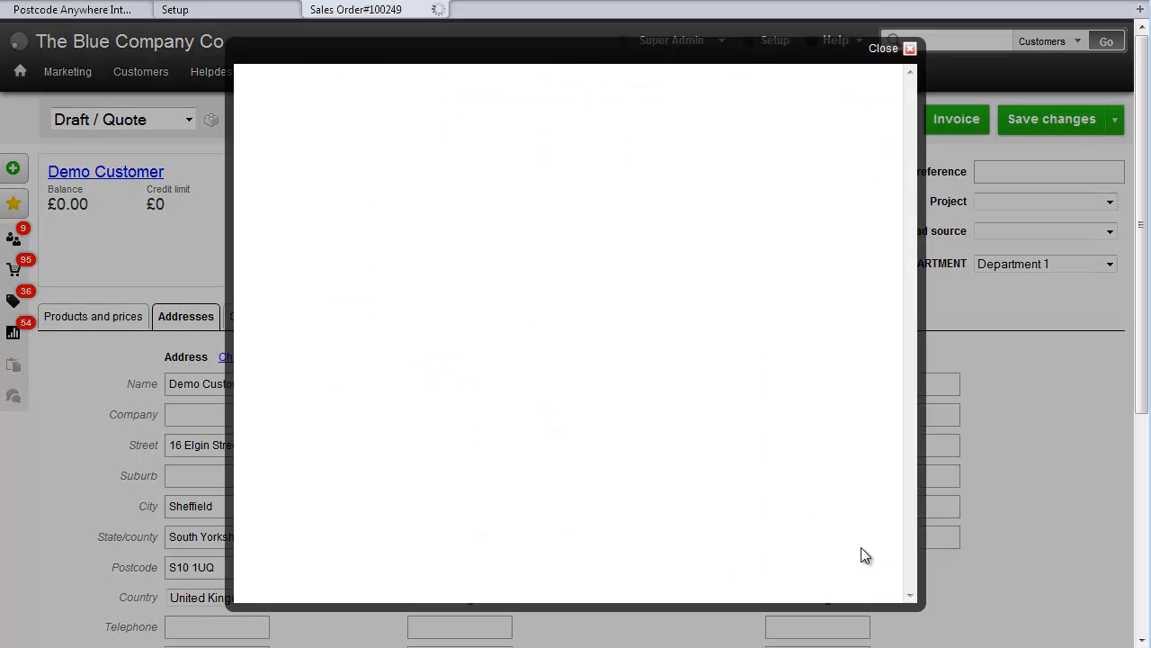
pyautogui.click(571, 142)
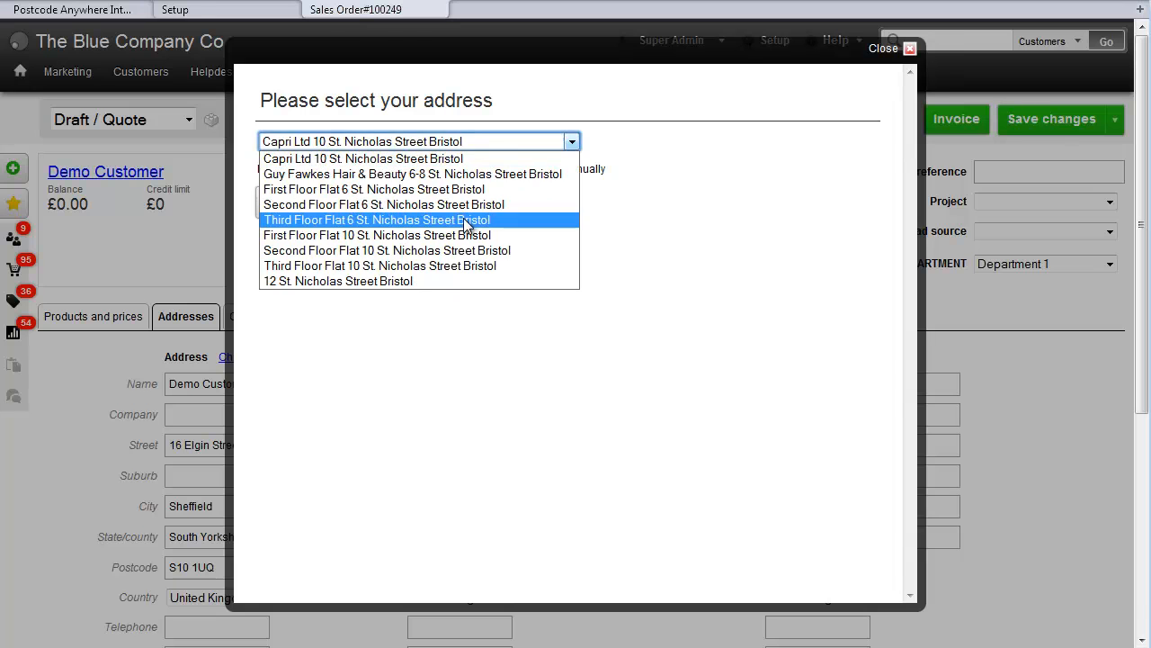
pyautogui.click(377, 220)
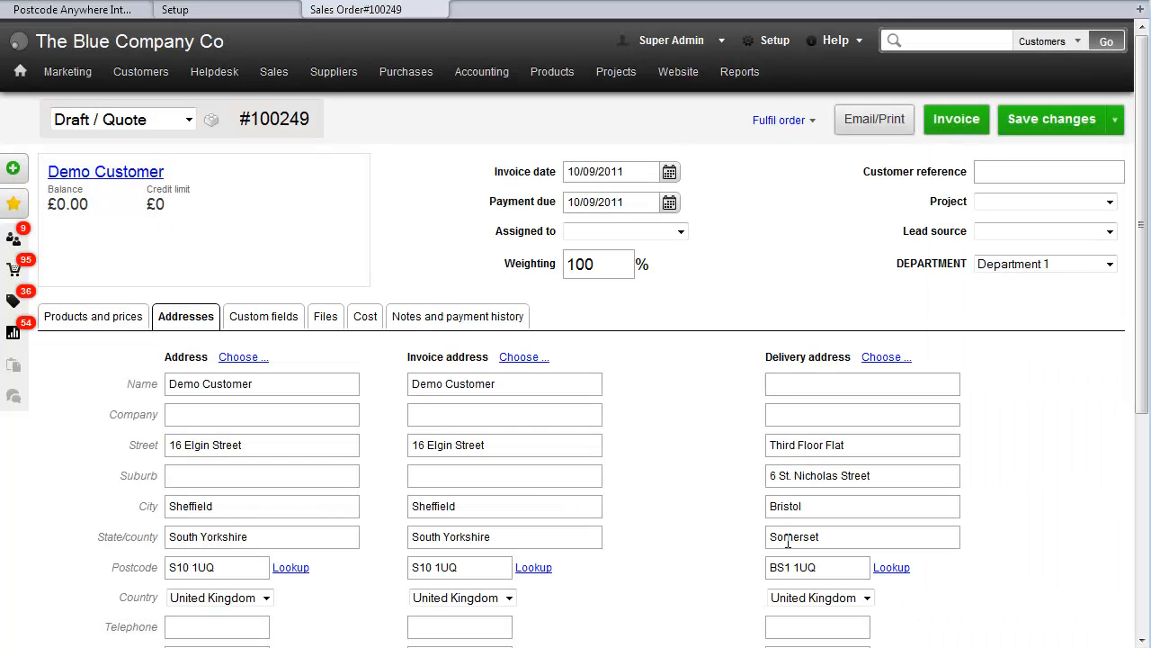